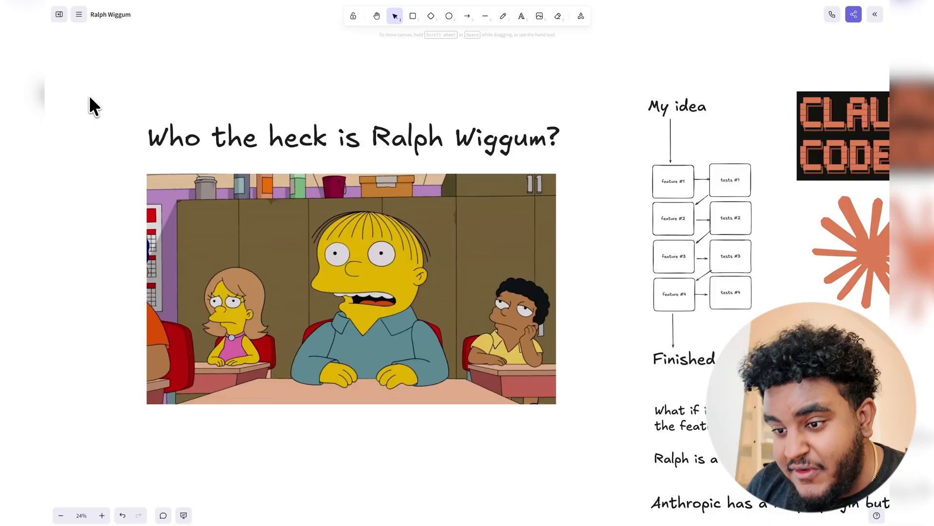
mouse_move(125, 122)
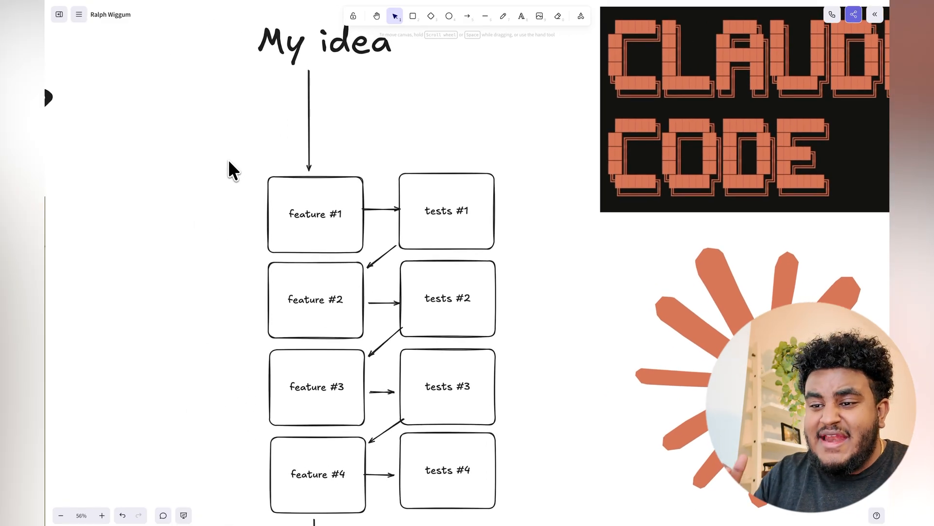
Step: Scroll the Excalidraw canvas past Finished product to the notes about autonomous AI coding agents
scroll(down, 3)
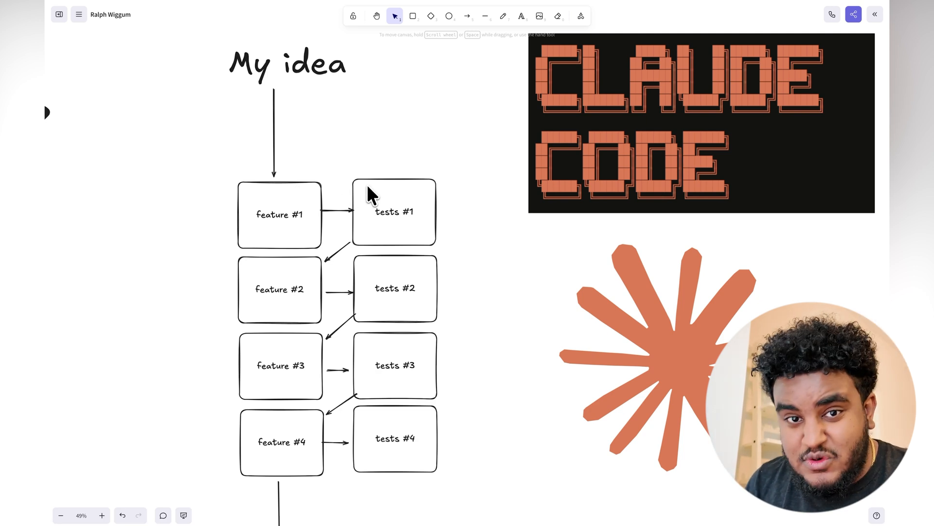
mouse_move(322, 268)
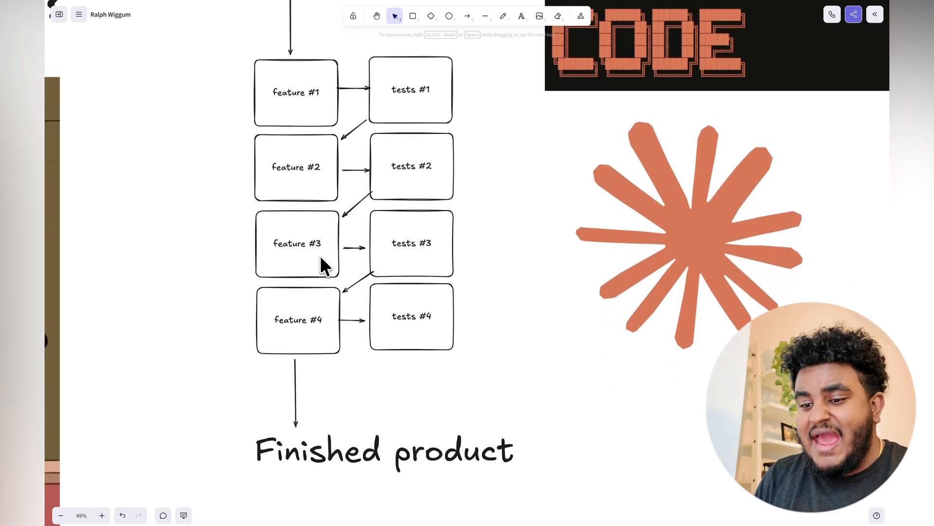
scroll(down, 3)
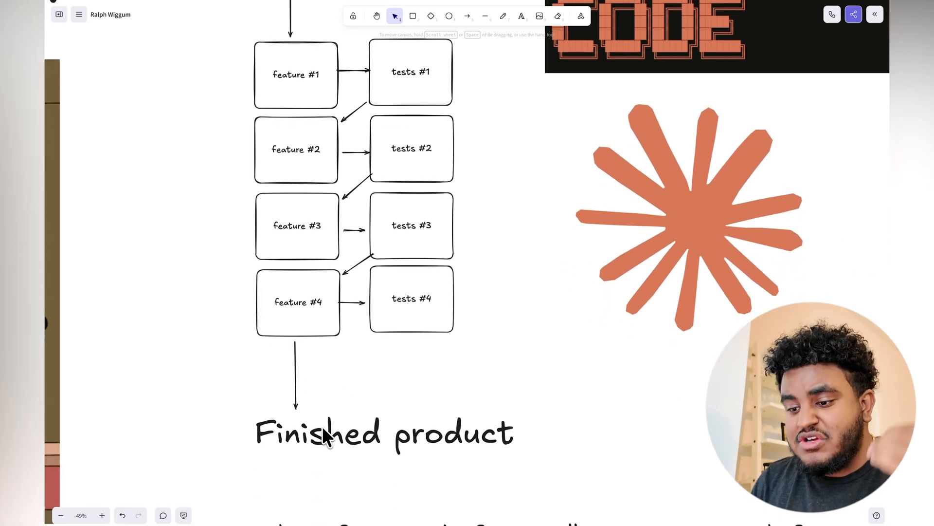
scroll(down, 3)
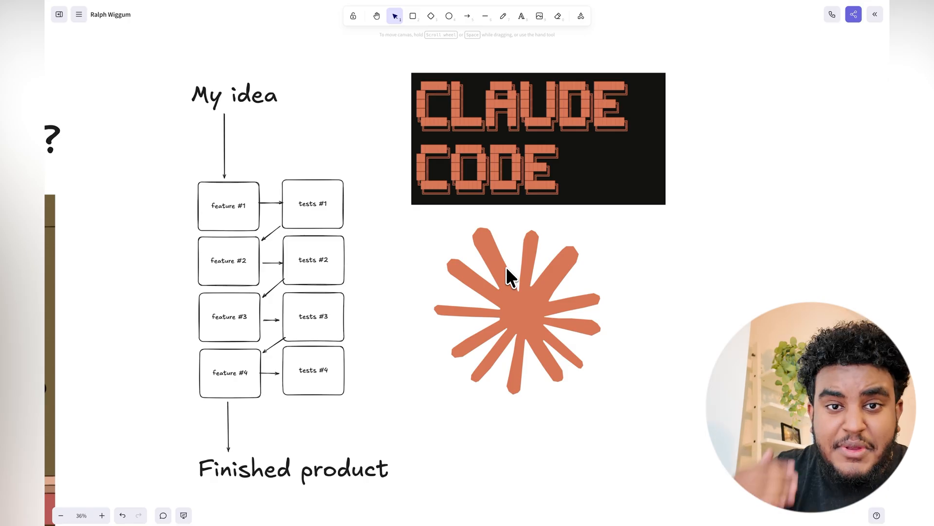
scroll(down, 3)
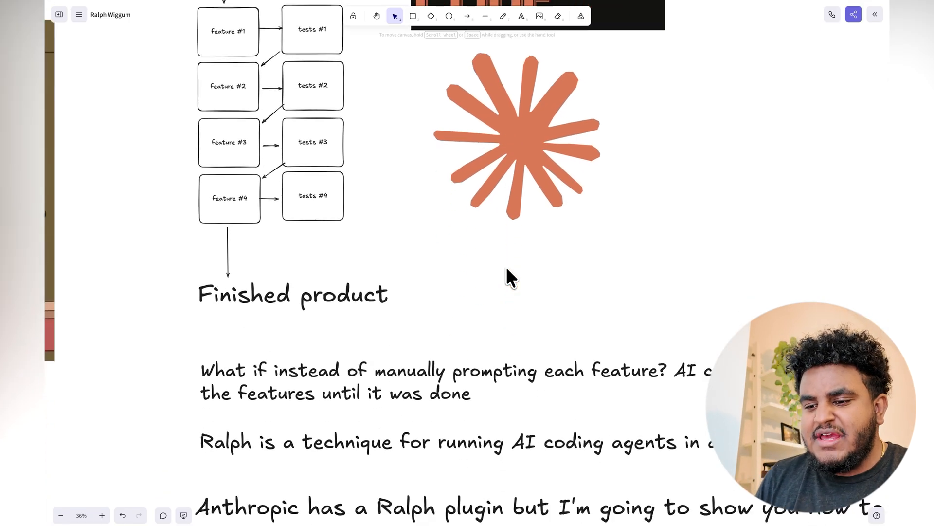
Step: Scroll down to centre the three notes, ending at Anthropic's Ralph plugin
scroll(down, 3)
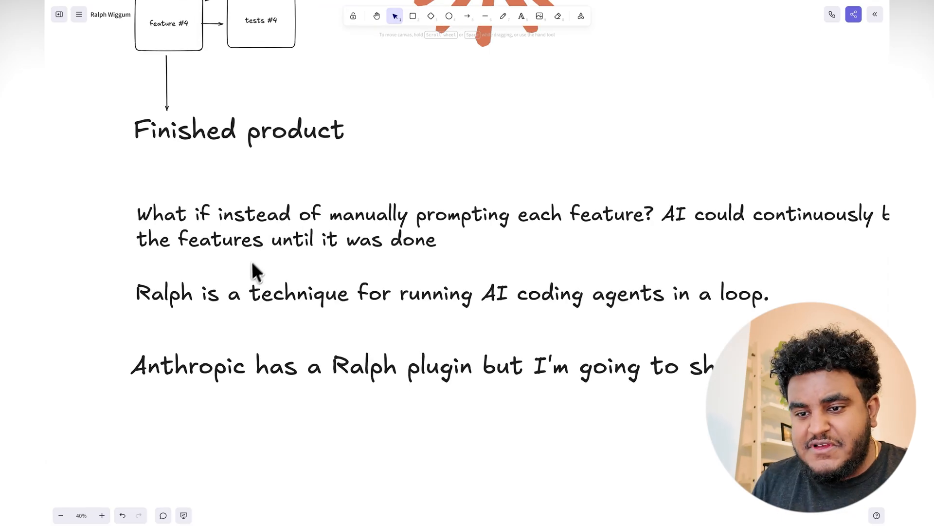
mouse_move(241, 287)
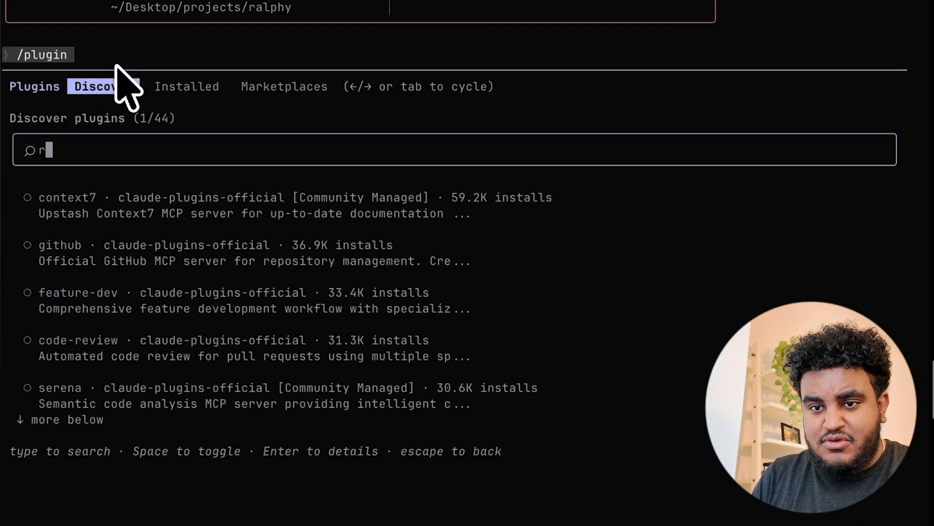
Step: Search the Claude Code Discover catalogue for 'ralp'
text(alp)
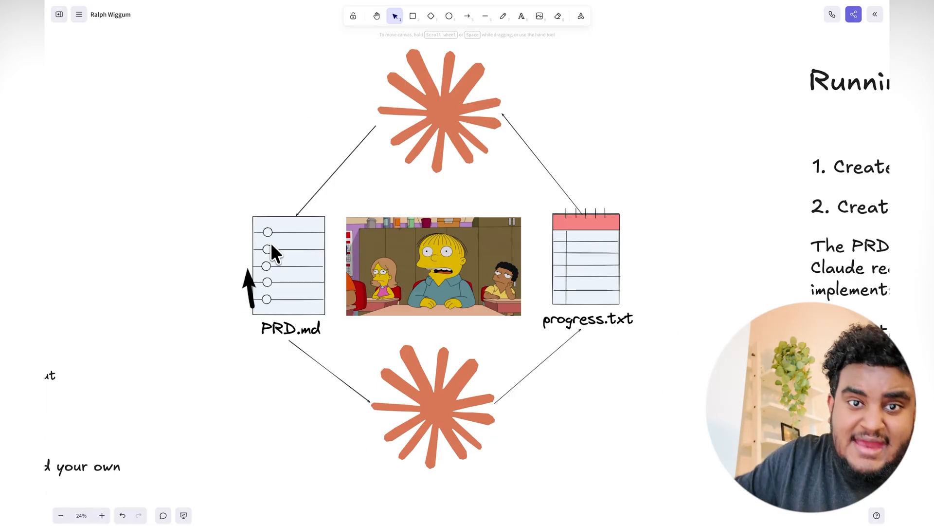
Step: Pan to the loop diagram linking PRD.md, progress.txt and Ralph
click(288, 266)
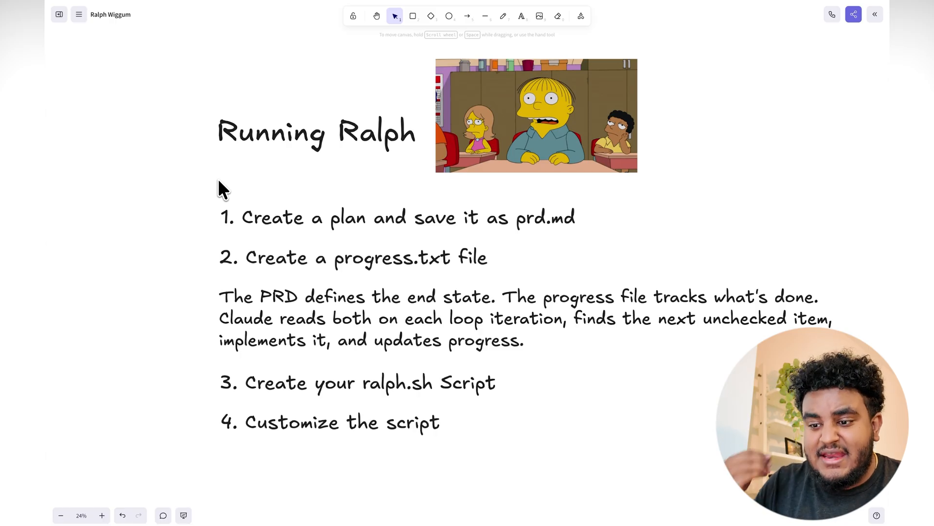
Step: Pan right to the 'Running Ralph' numbered list beside the Ralph image
click(329, 421)
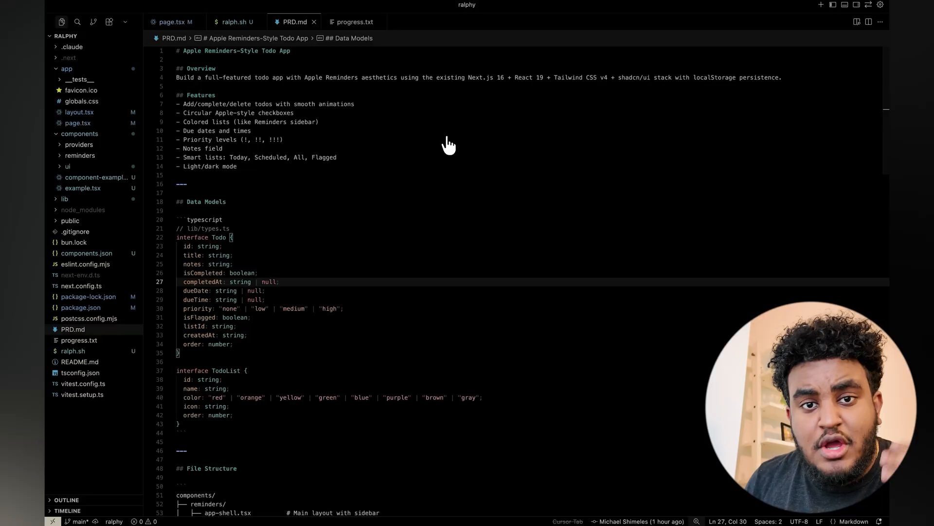
mouse_move(424, 120)
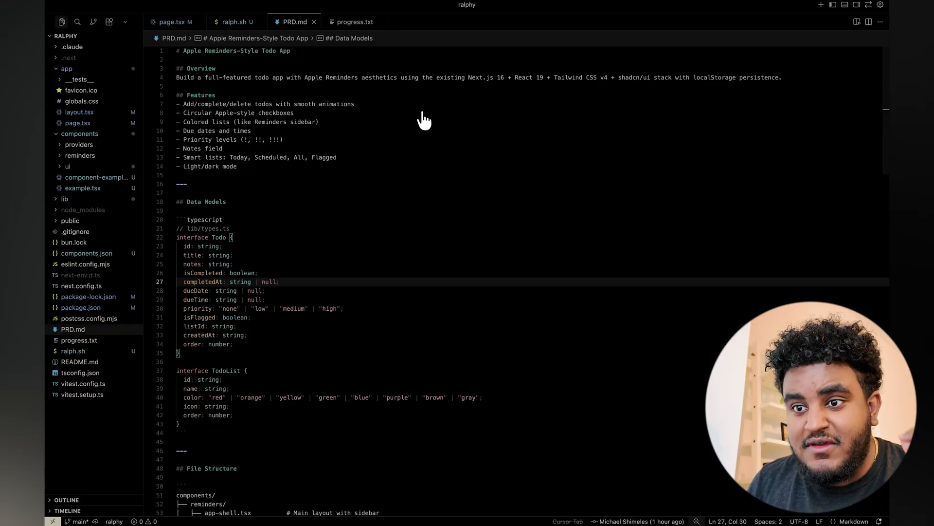
mouse_move(243, 82)
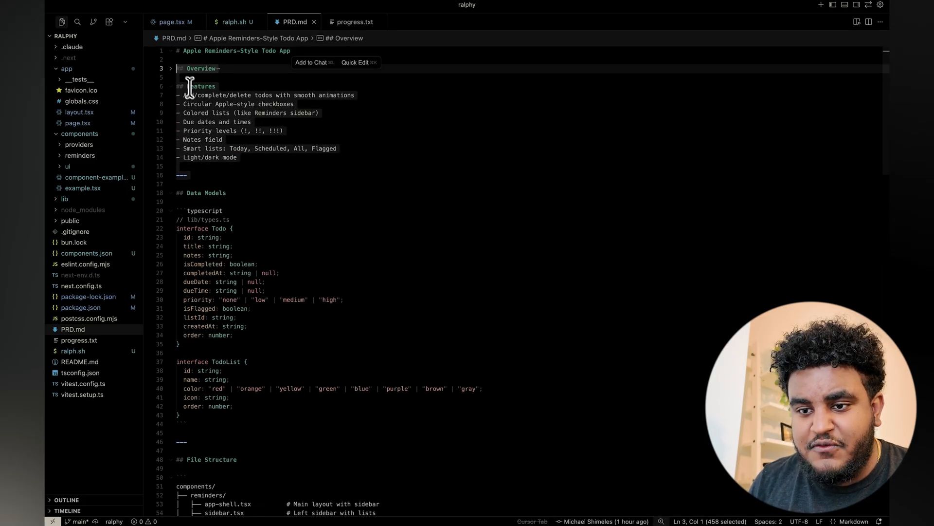
Step: Scroll PRD.md to the Implementation Steps checklist and switch to progress.txt
scroll(down, 3)
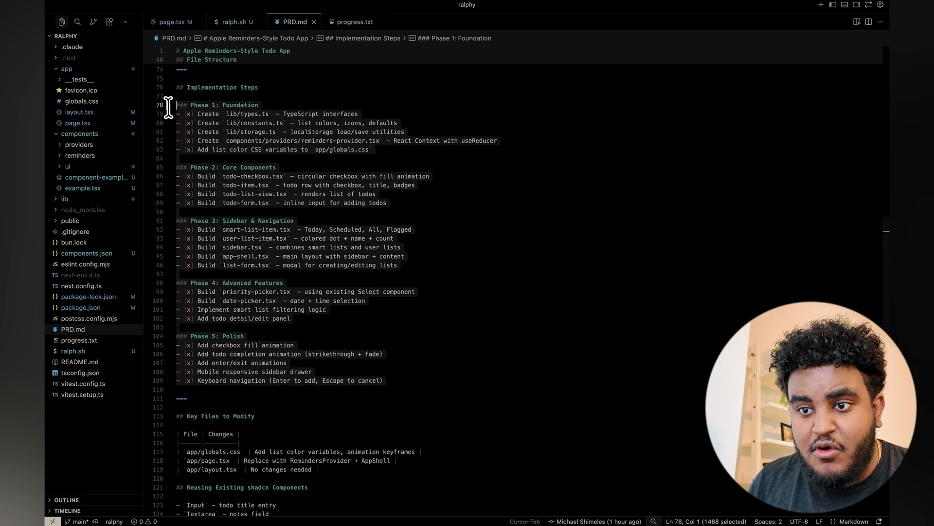
click(189, 131)
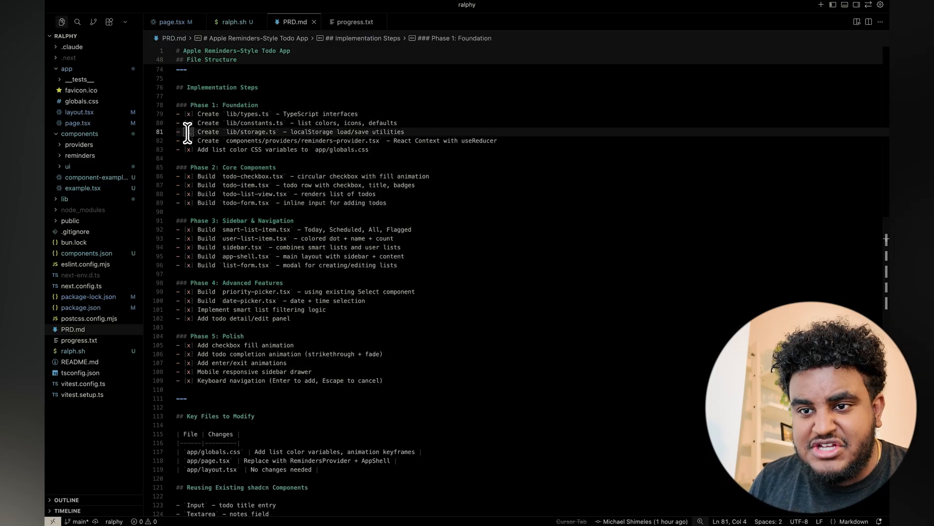
click(351, 22)
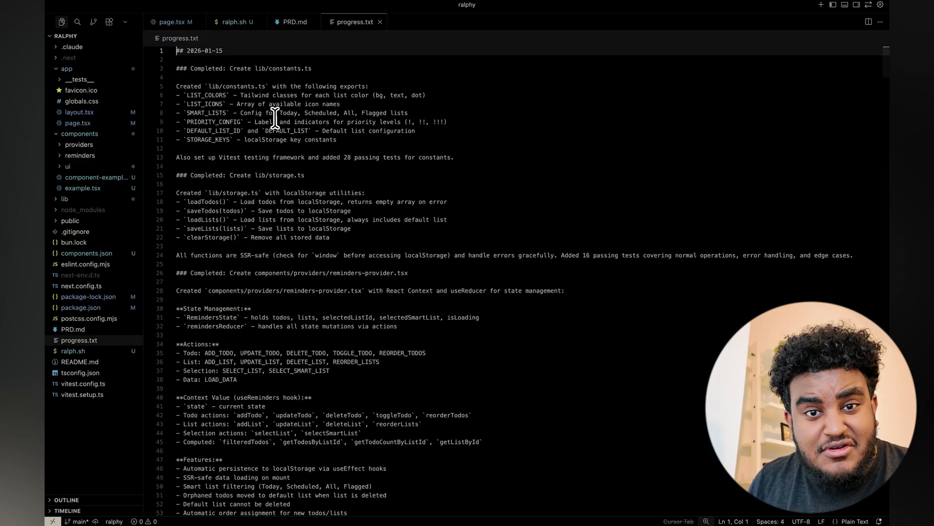
scroll(down, 3)
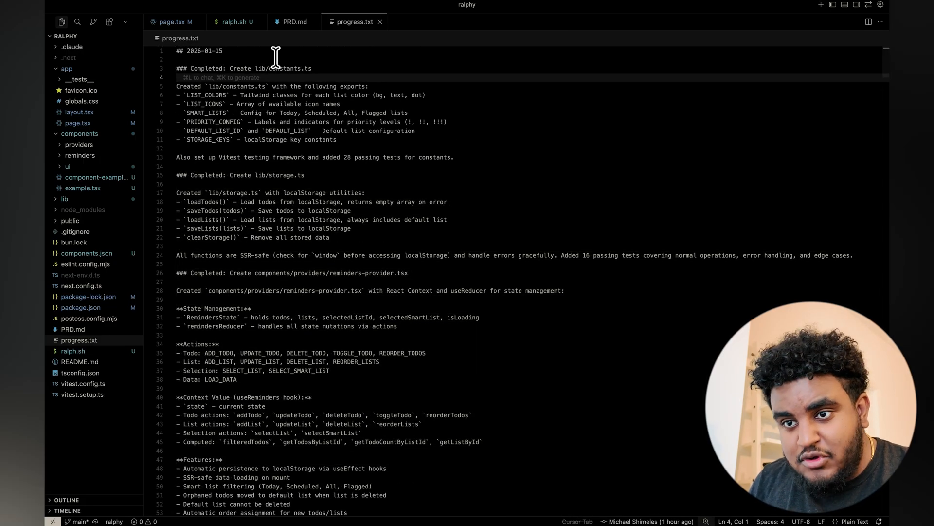
scroll(down, 3)
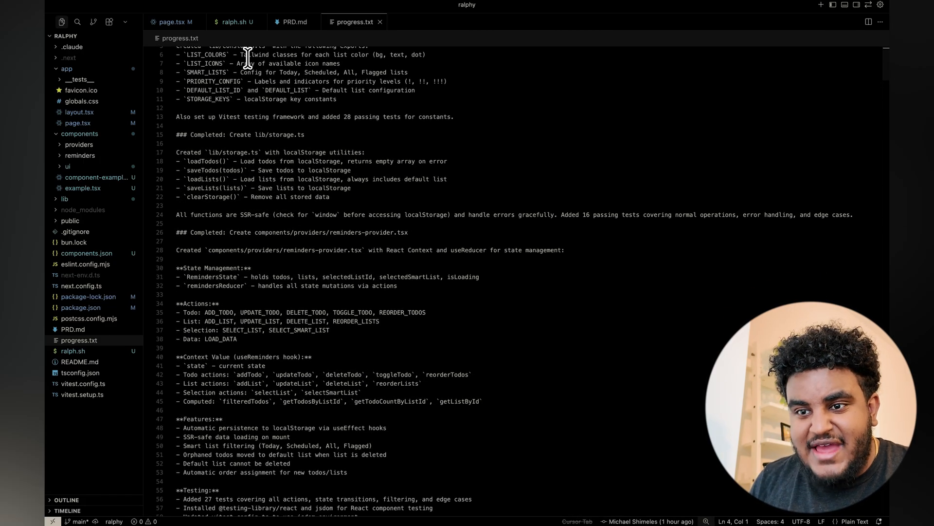
click(293, 22)
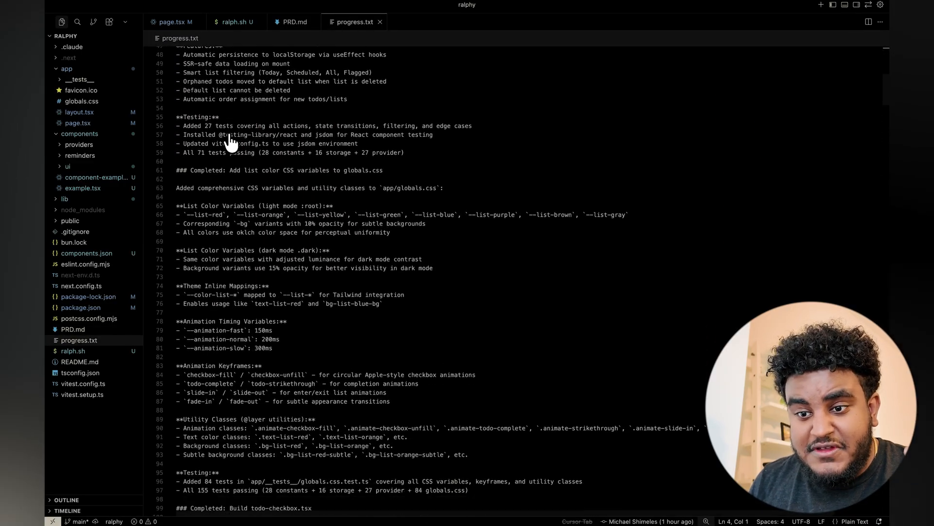
scroll(down, 3)
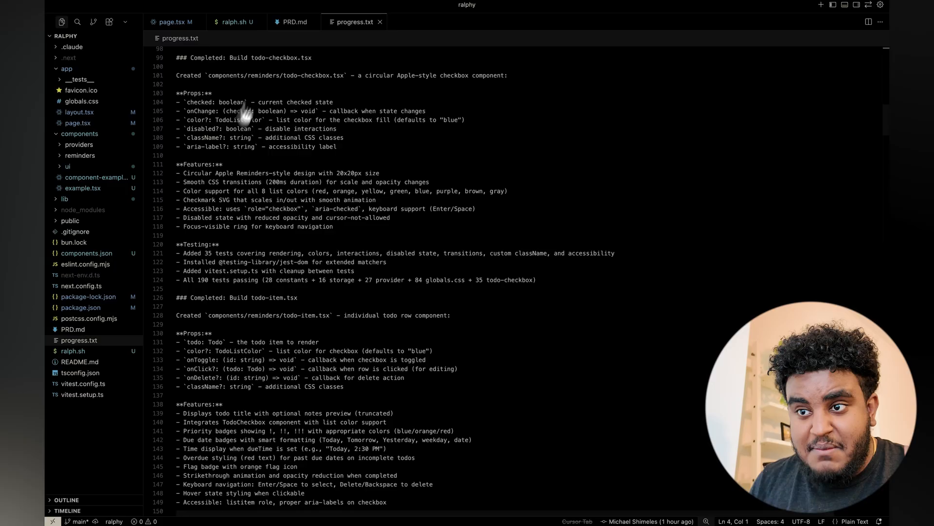
click(293, 21)
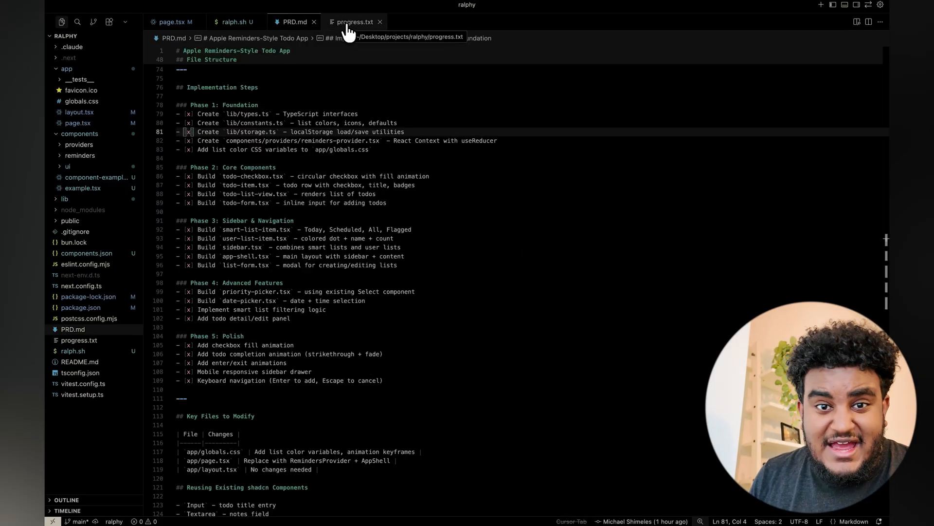
click(353, 21)
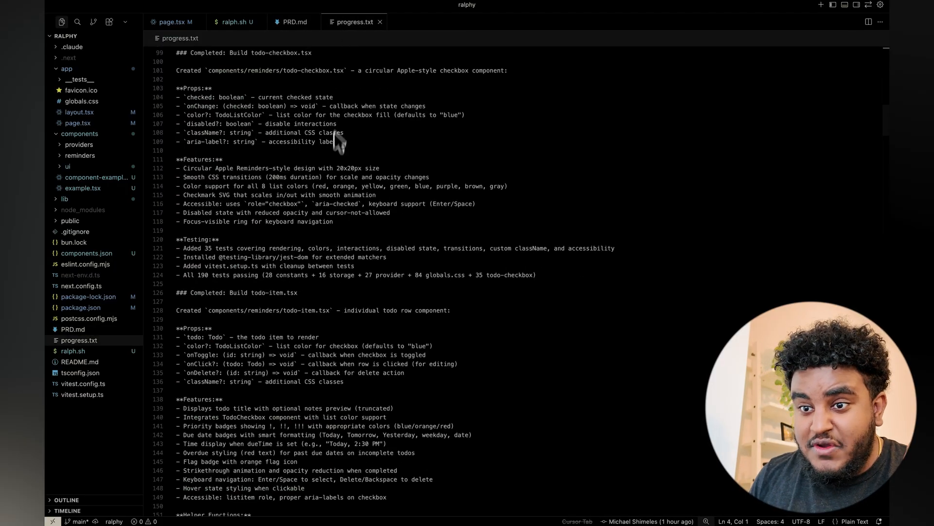
scroll(down, 3)
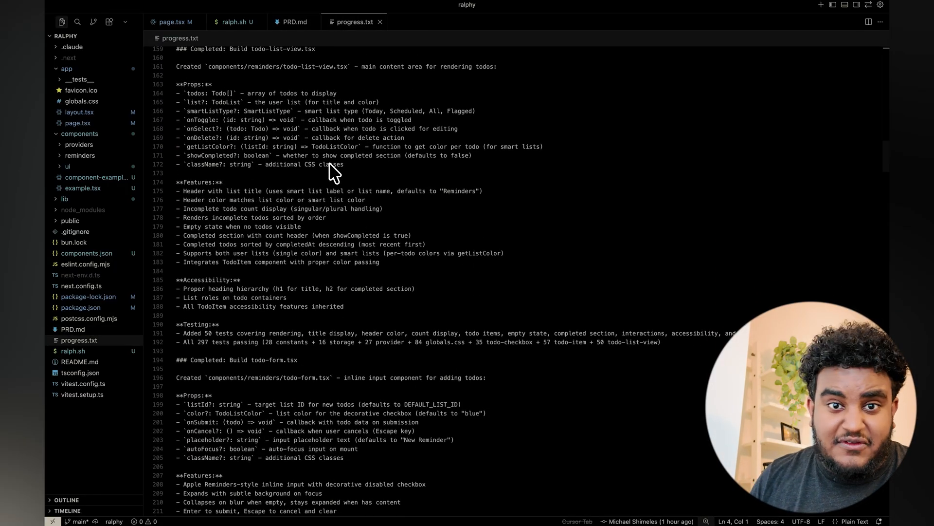
click(234, 22)
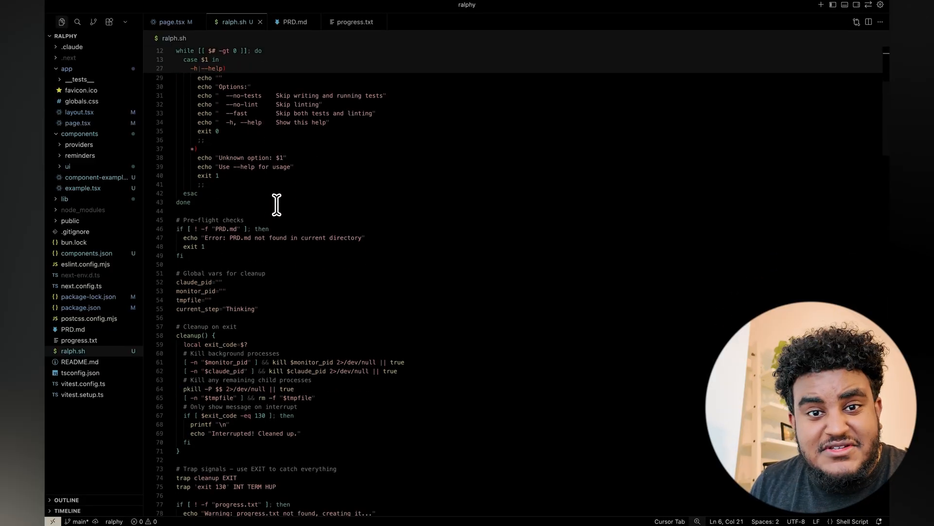
Step: Scroll ralph.sh through the options, cleanup and while-loop sections
scroll(down, 3)
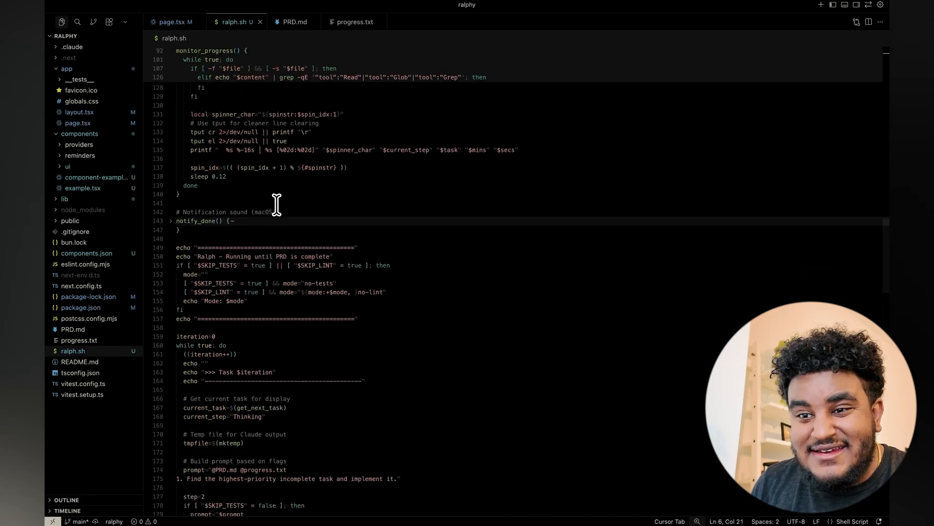
scroll(down, 3)
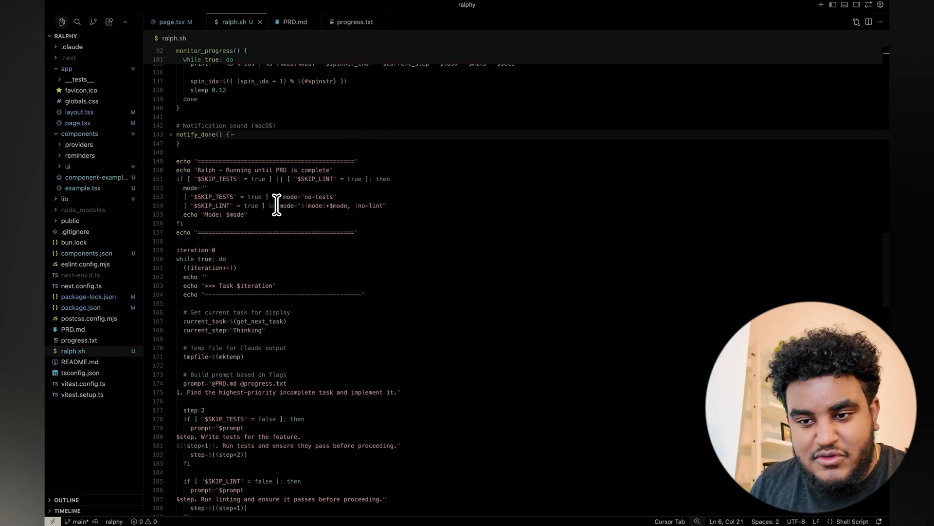
scroll(down, 3)
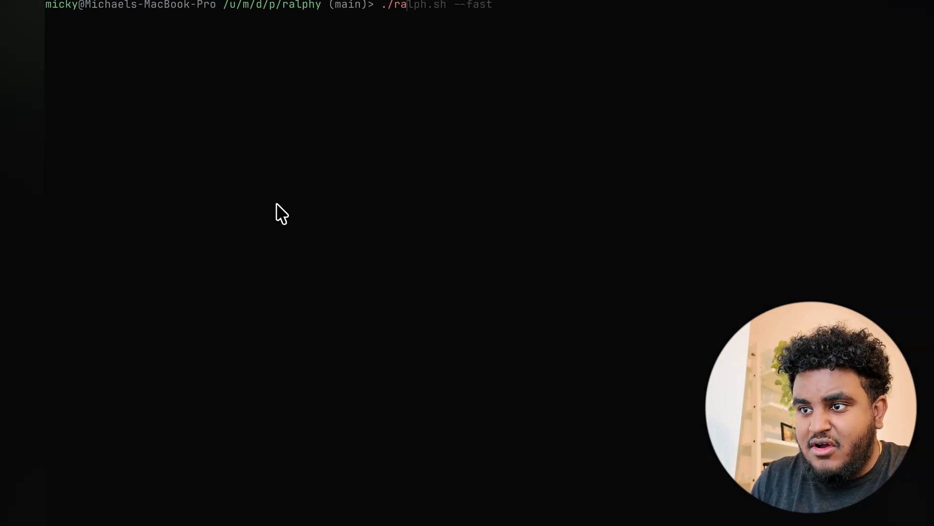
mouse_move(445, 166)
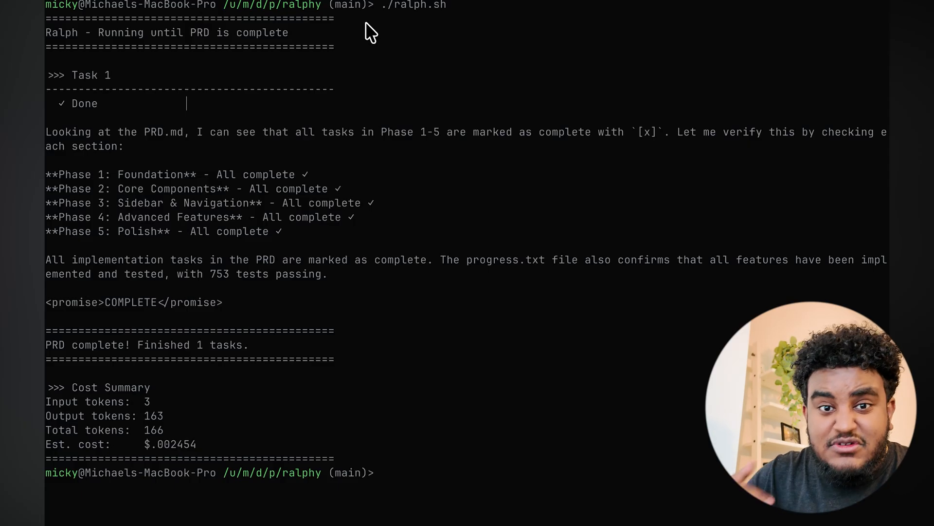
Step: Clear the terminal after the run reports the PRD complete
text(clear)
text(./ralph)
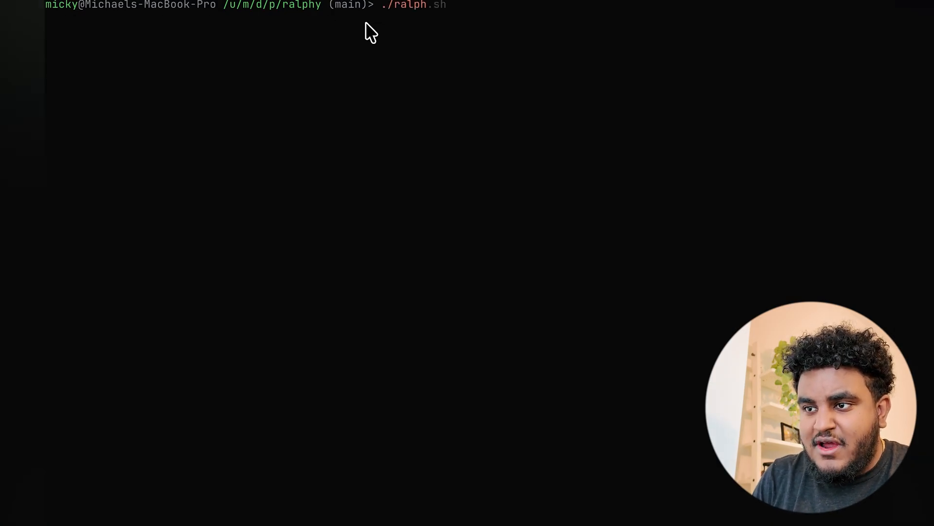
Step: Run ./ralph.sh --fast, skipping tests and linting, until the cost summary appears
text(--fast)
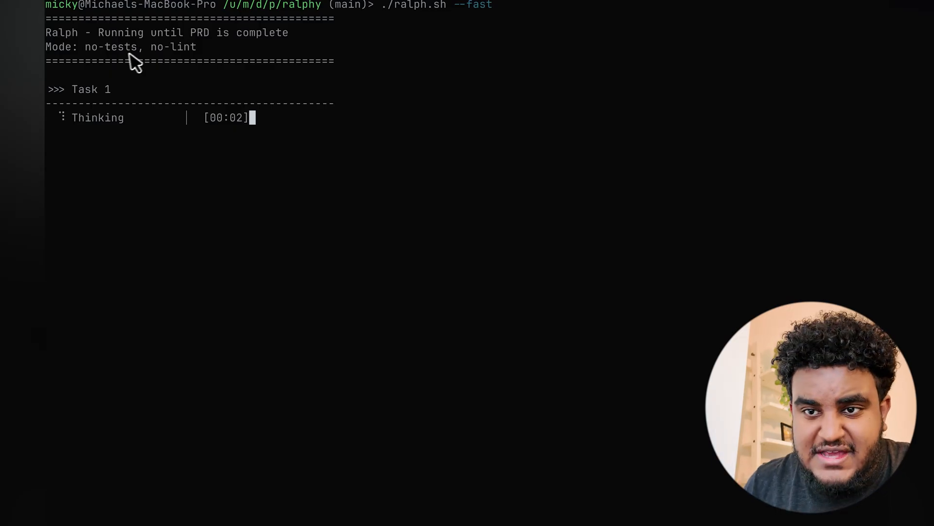
mouse_move(185, 61)
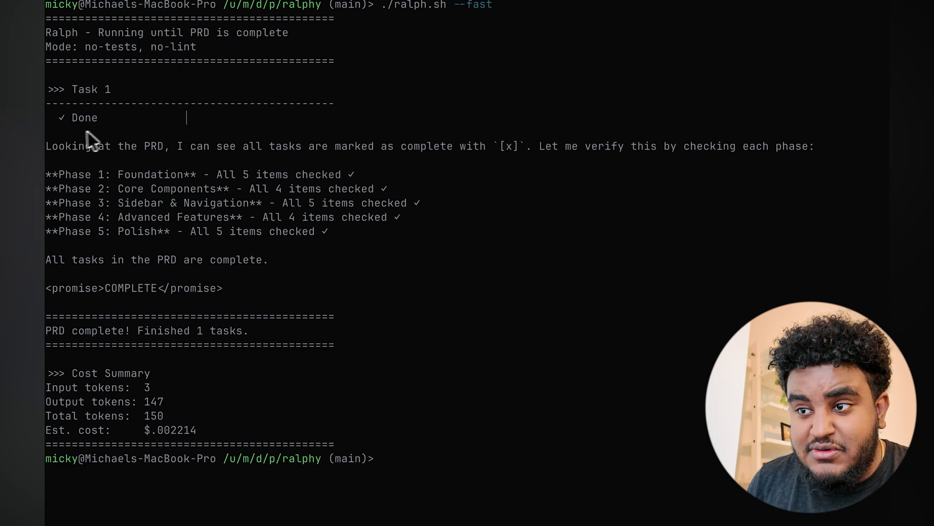
mouse_move(80, 149)
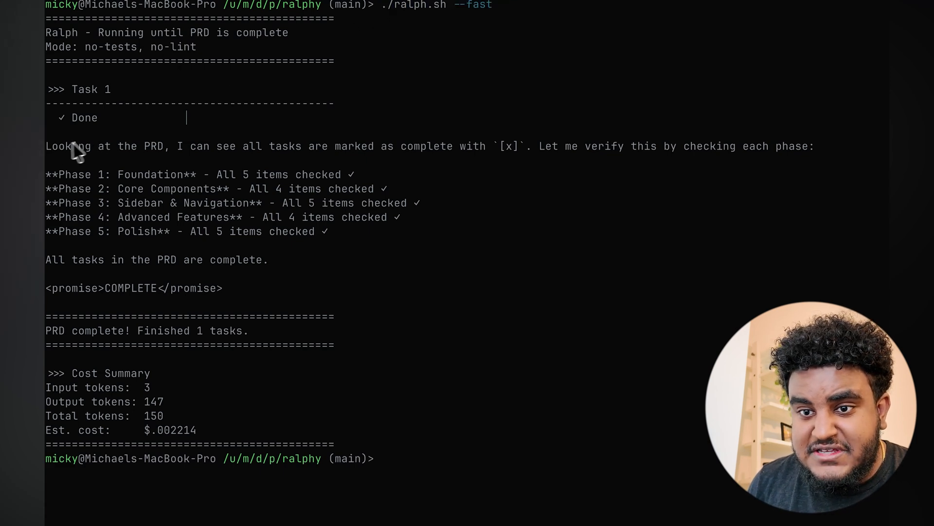
drag(71, 146, 440, 145)
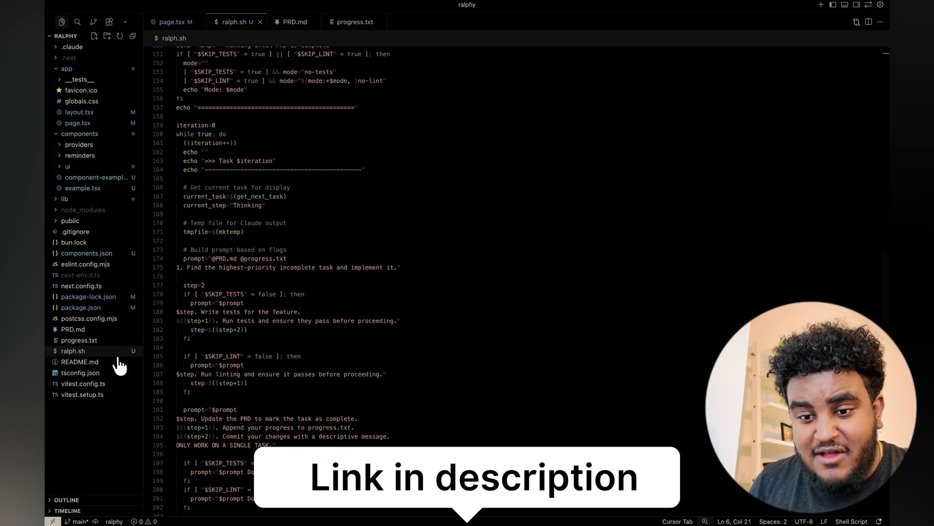
mouse_move(88, 296)
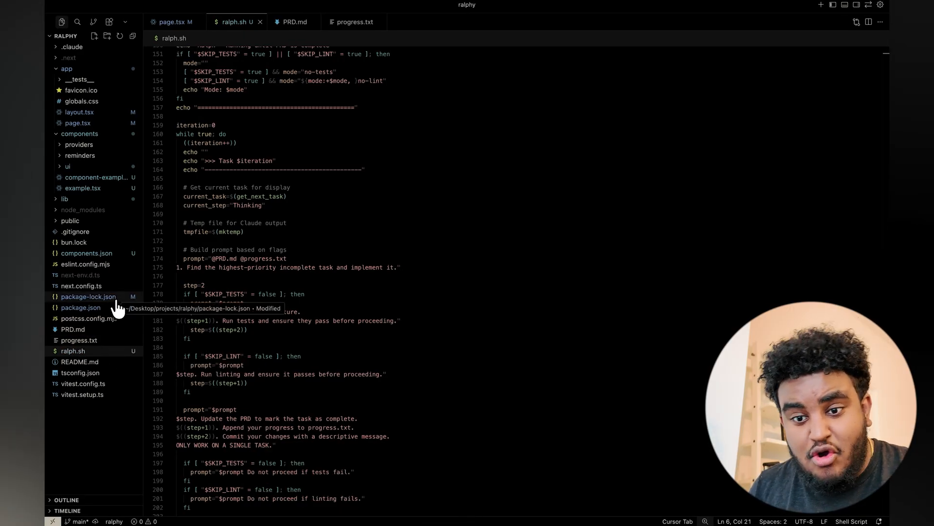
Step: Open app/page.tsx, showing AppShell wrapped in RemindersProvider
click(294, 22)
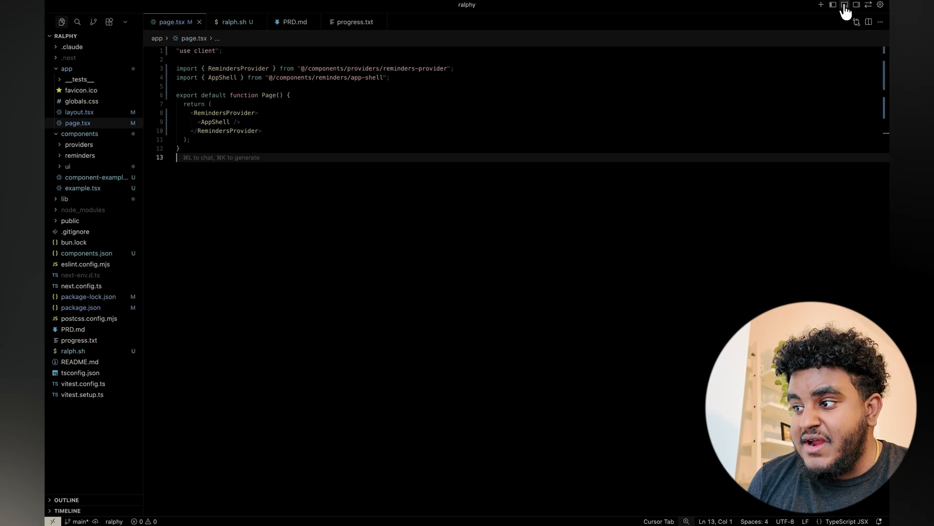
Step: Show the terminal running next dev and open localhost:3000 in Cursor's browser
click(844, 5)
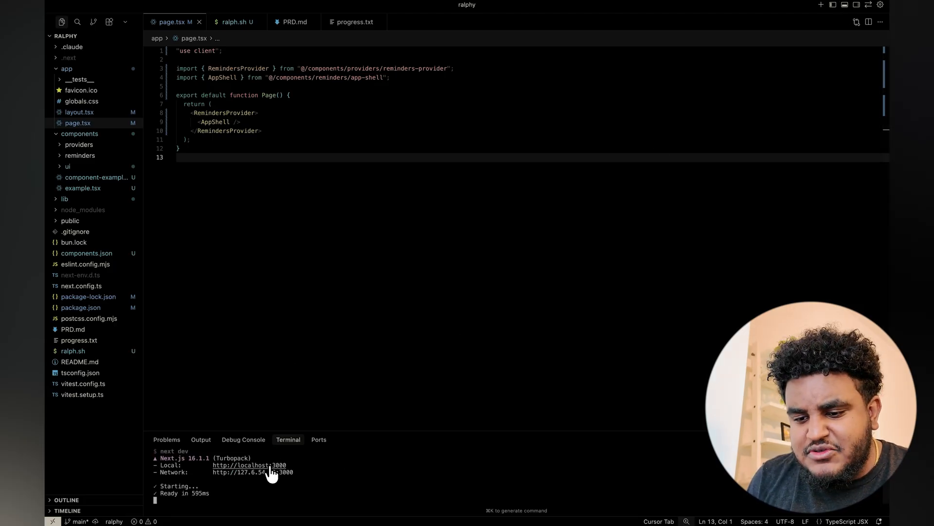
click(249, 464)
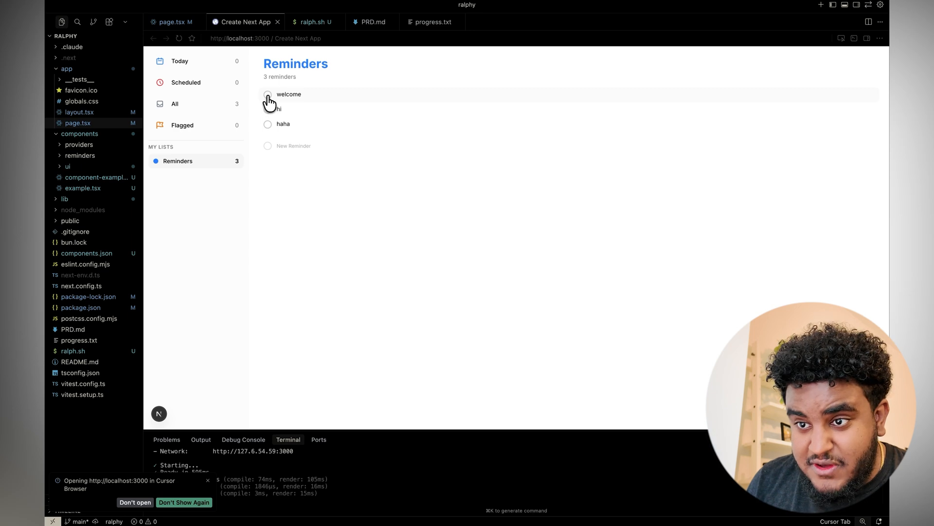
Step: Check off the welcome reminder in the Reminders app
click(268, 97)
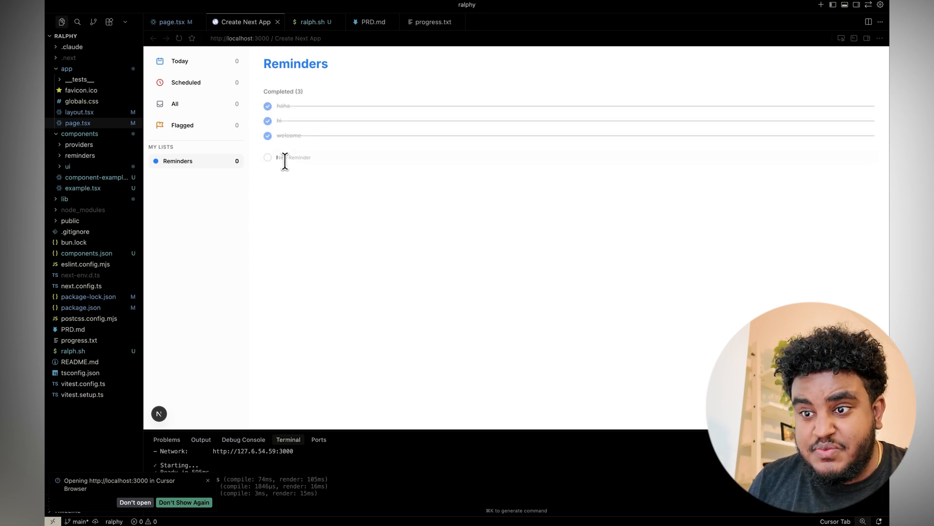